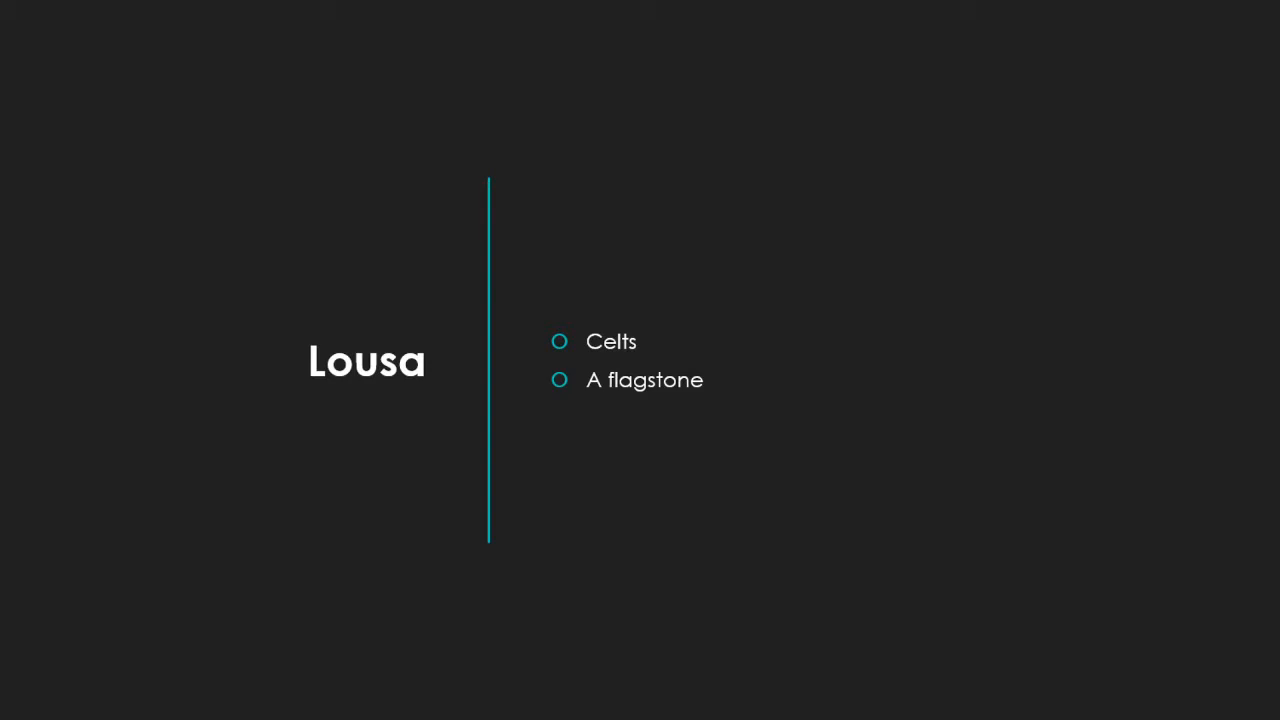
- Advance the slideshow to the final Socrates slide with clues 'Greek' and 'Greek philosopher'
{"action": "key", "text": "Right"}
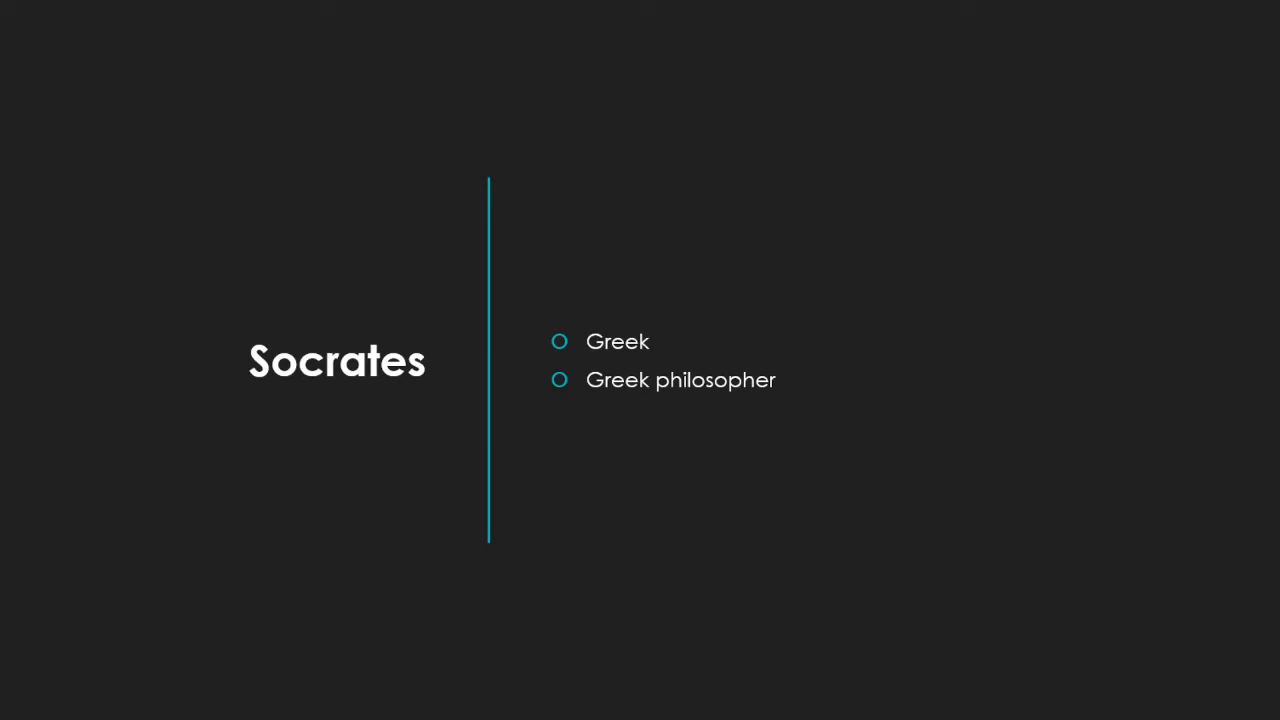